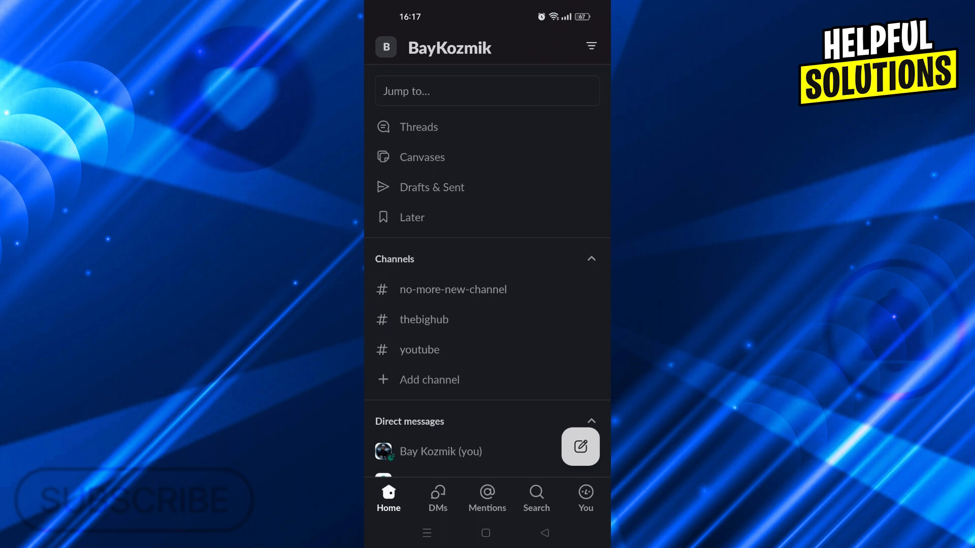
# Open the first teammate's direct message, then that teammate's full profile from the conversation details.
pyautogui.scroll(-3)
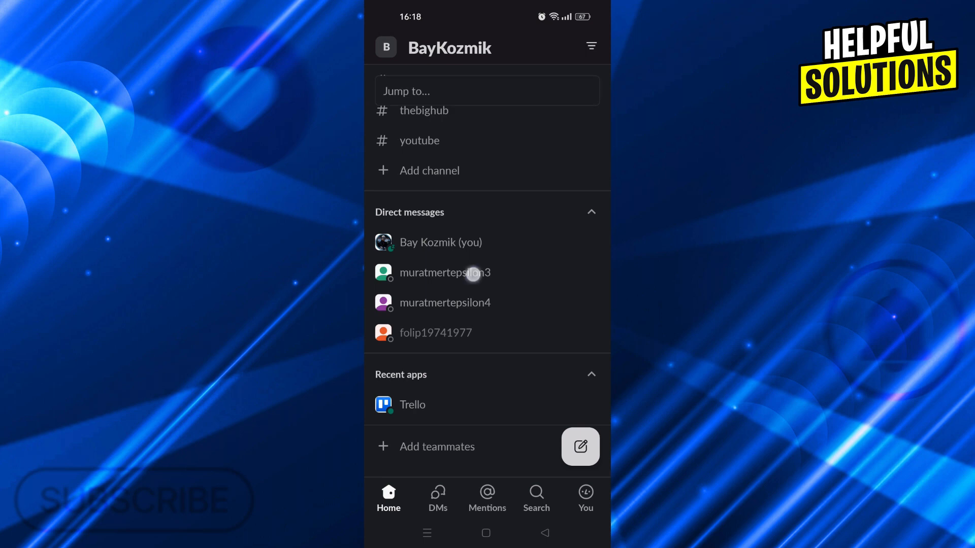
pyautogui.click(445, 273)
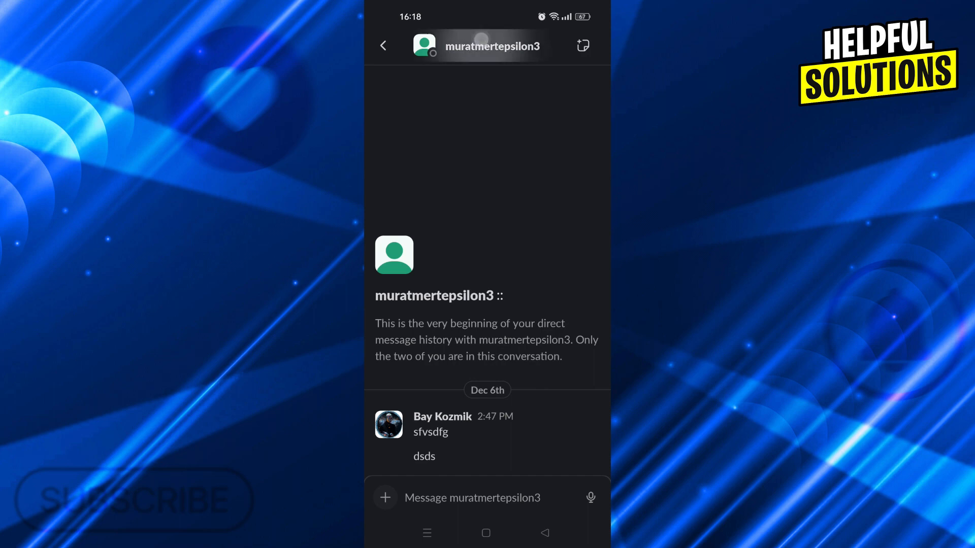
pyautogui.click(490, 46)
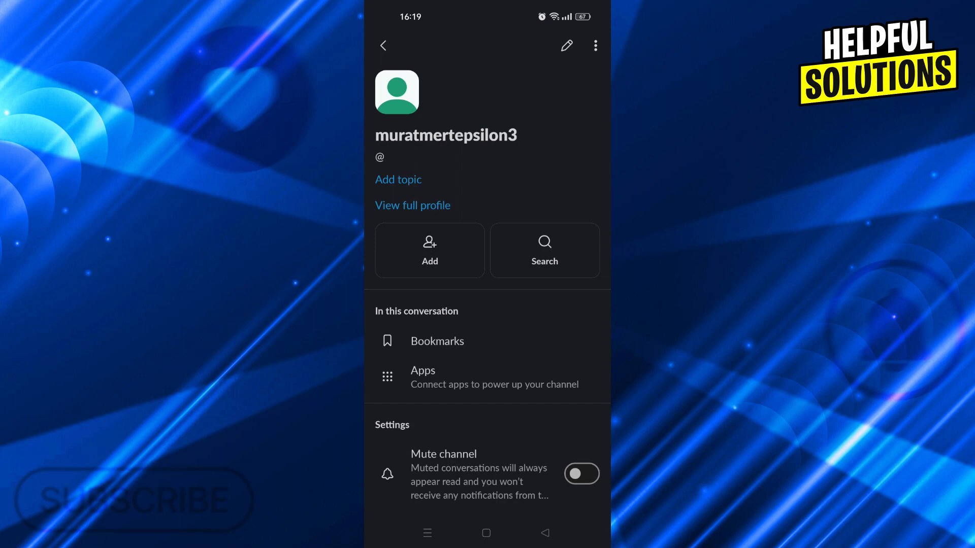
pyautogui.click(413, 205)
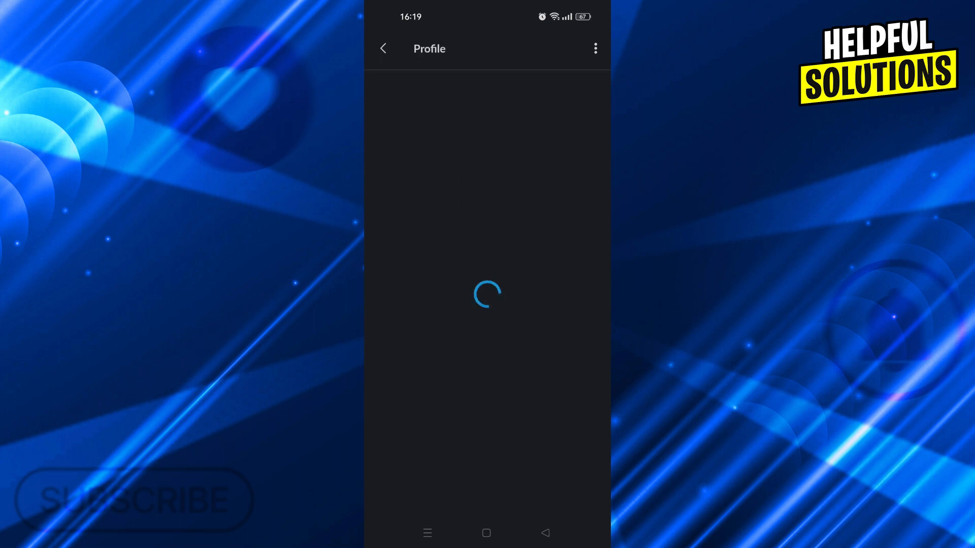
# Return from the teammate's profile to Home and open the #thebighub channel.
pyautogui.click(595, 49)
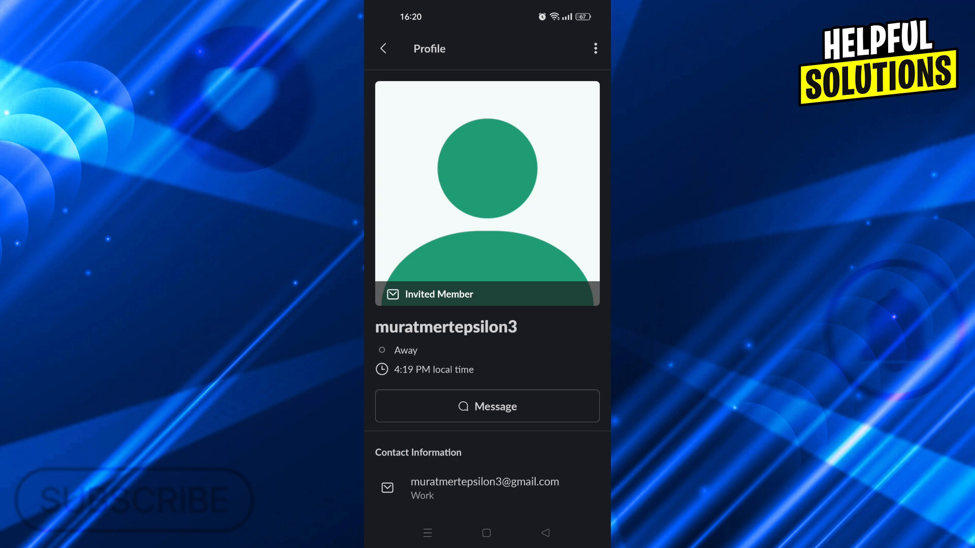
pyautogui.click(383, 49)
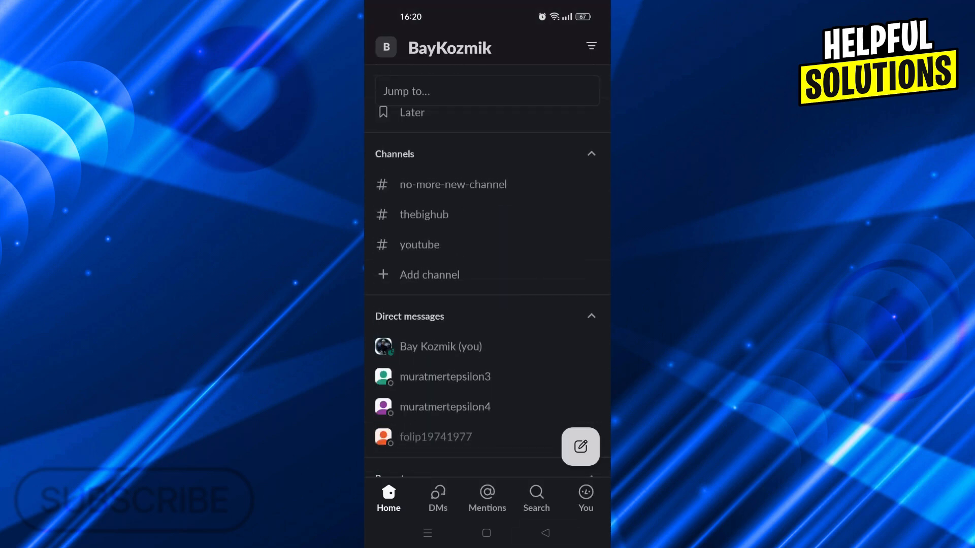
pyautogui.click(424, 214)
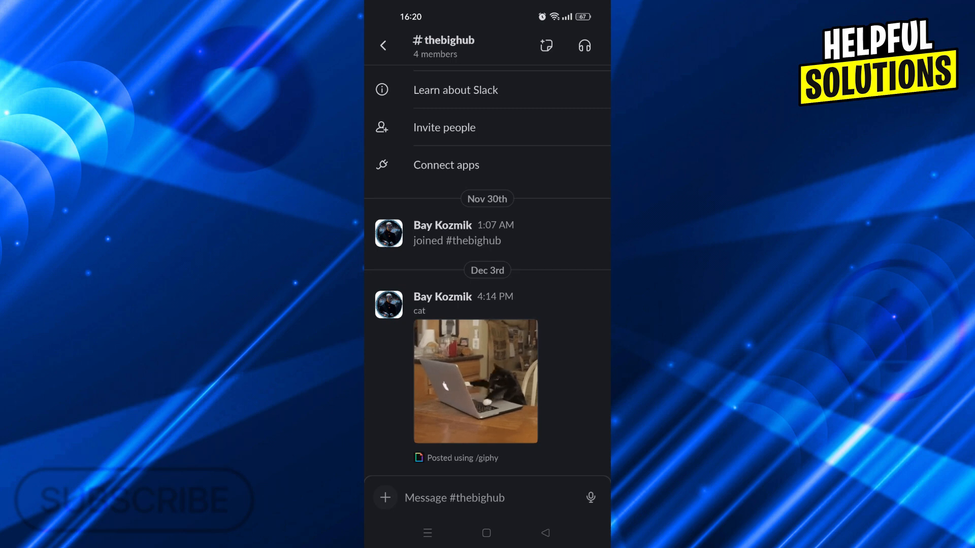